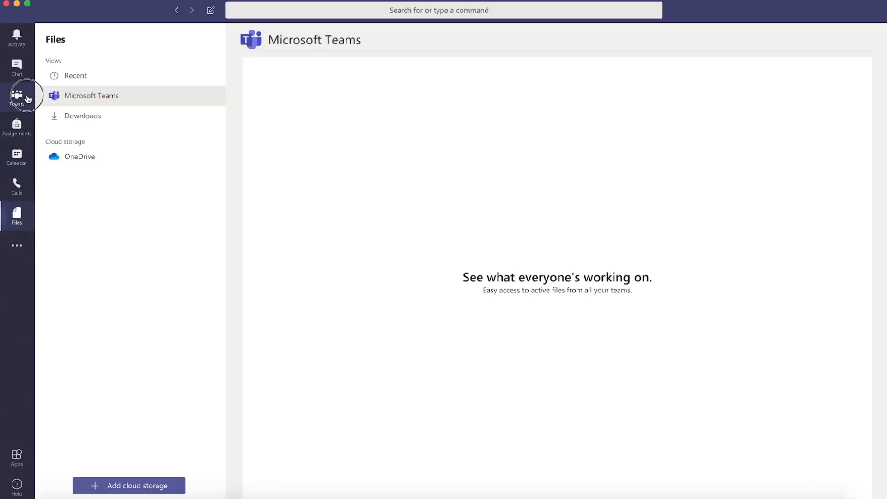
# Step: Open the Sport New Starters – September 2020 team from the Teams list
pyautogui.click(17, 96)
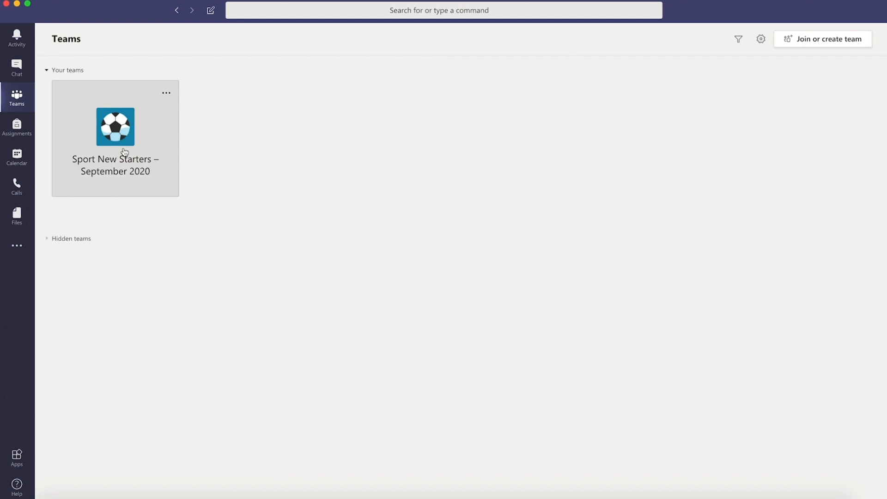
pyautogui.click(114, 137)
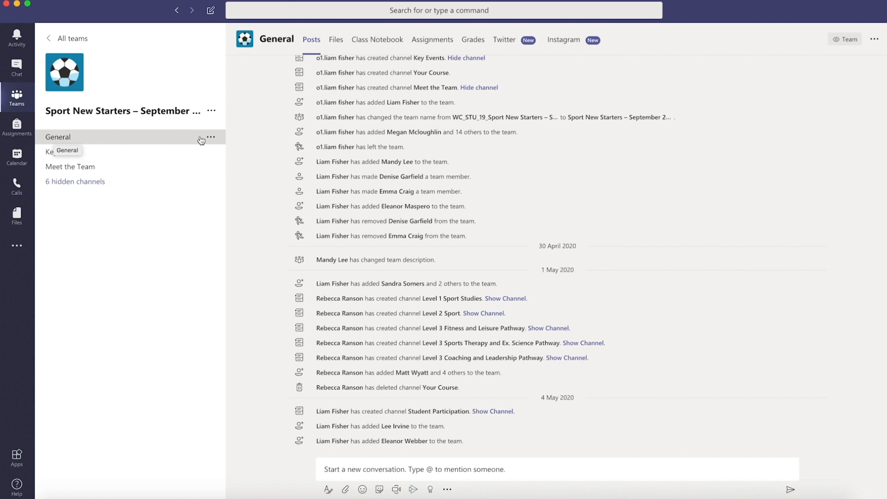
# Step: View the General channel posts, then switch to the Key Events channel
pyautogui.click(212, 139)
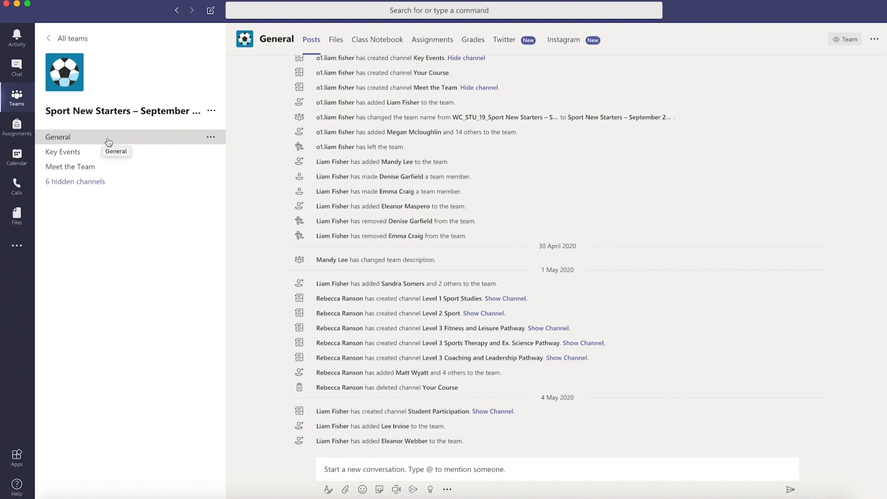
pyautogui.click(63, 151)
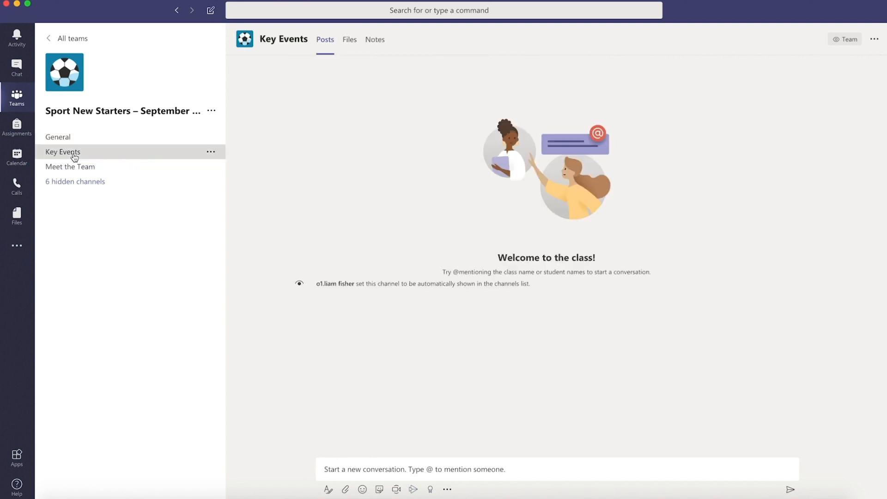
pyautogui.moveTo(322, 200)
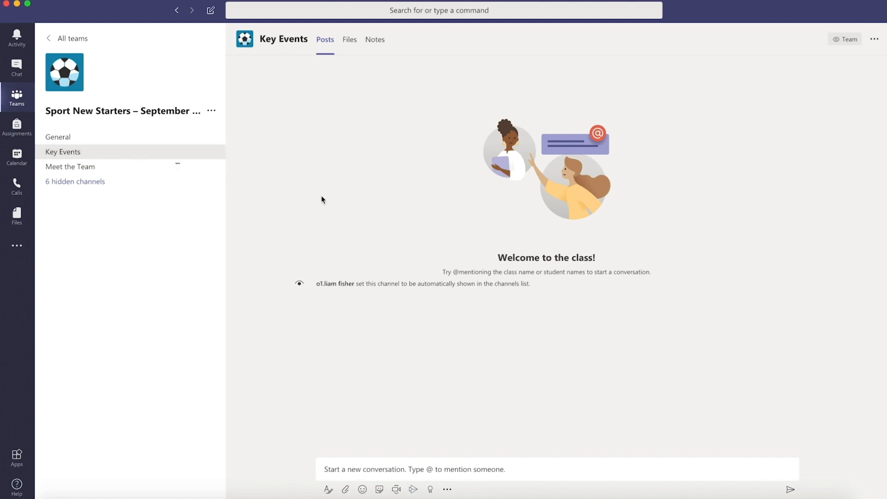
pyautogui.moveTo(492, 259)
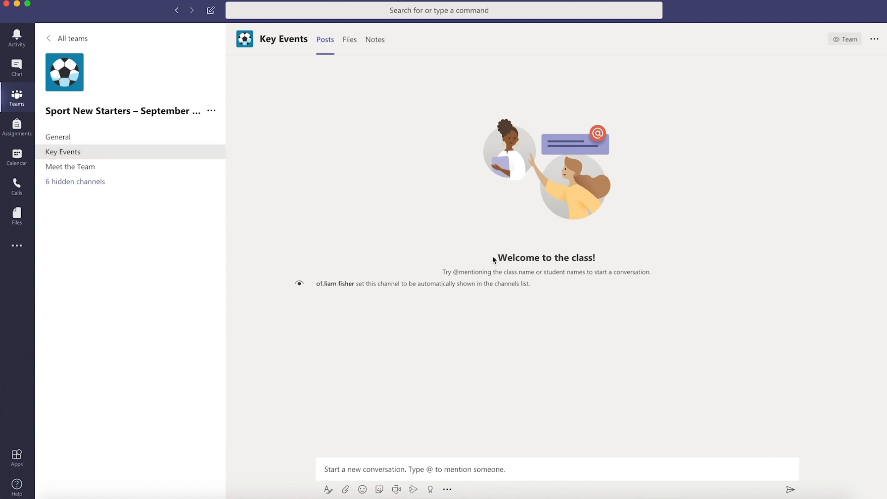
pyautogui.moveTo(435, 207)
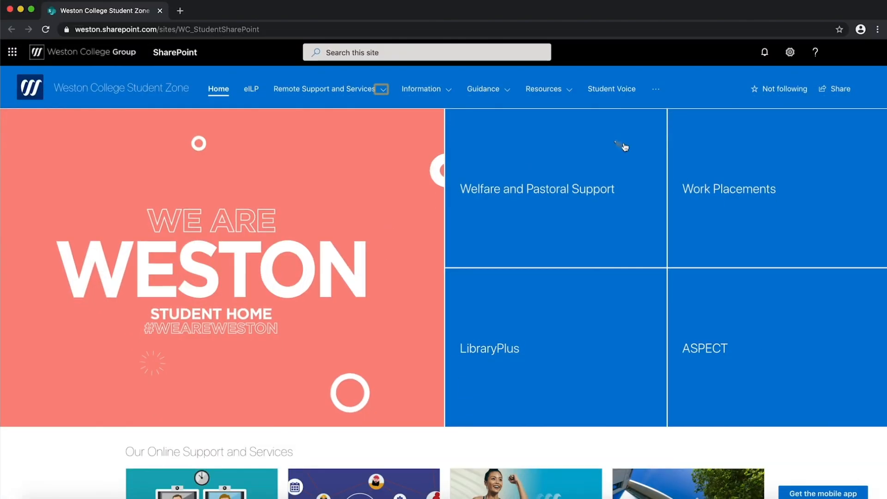
# Step: Open the Welfare and Pastoral Support site's Healthcare Advisors Meet the Team page with the three campuses
pyautogui.click(536, 188)
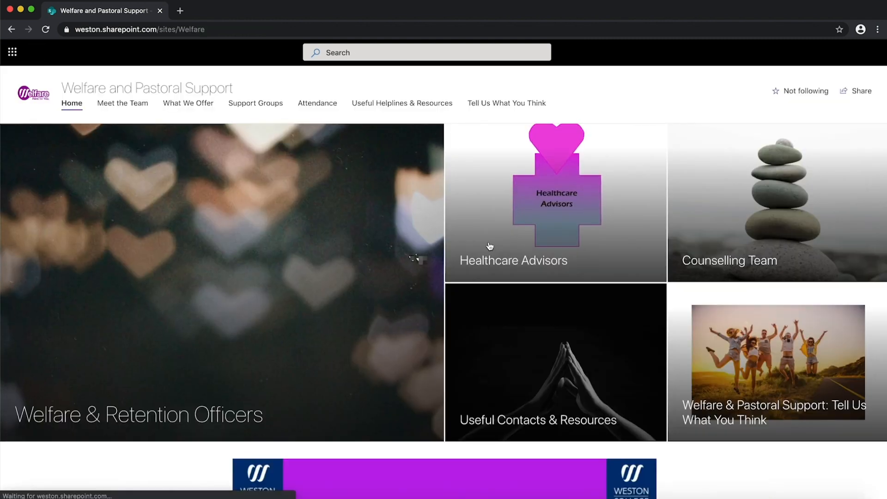
pyautogui.click(122, 103)
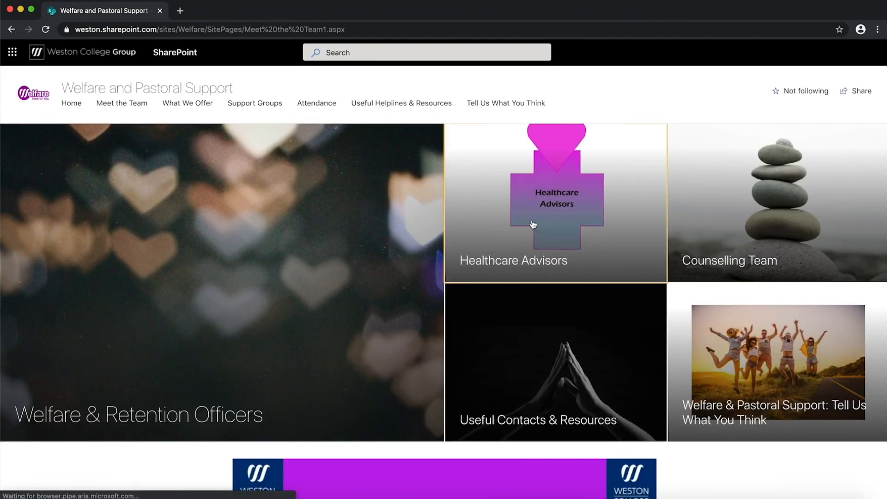
pyautogui.click(121, 102)
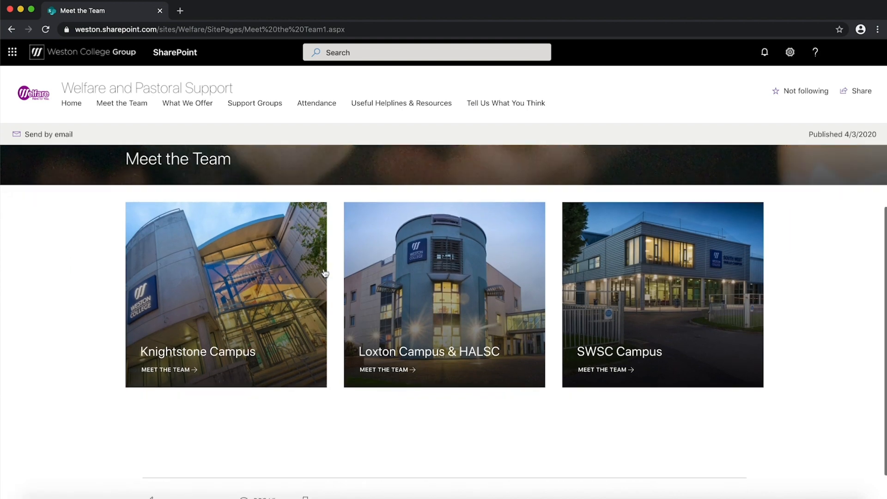
pyautogui.click(168, 370)
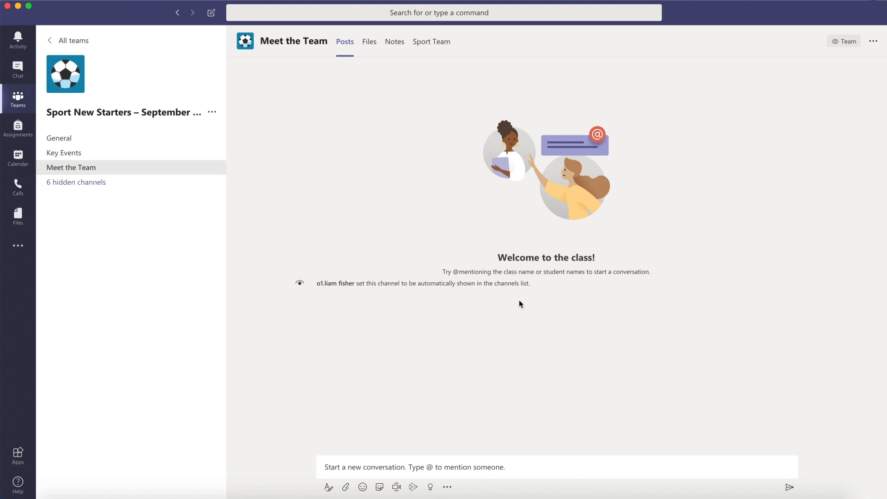
pyautogui.moveTo(556, 291)
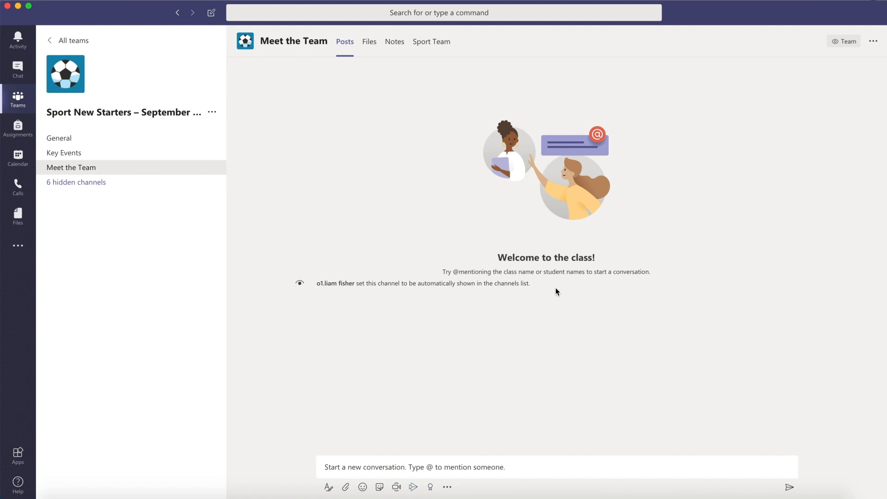
# Step: Select the Meet the Team channel in the class team's channel list
pyautogui.click(81, 182)
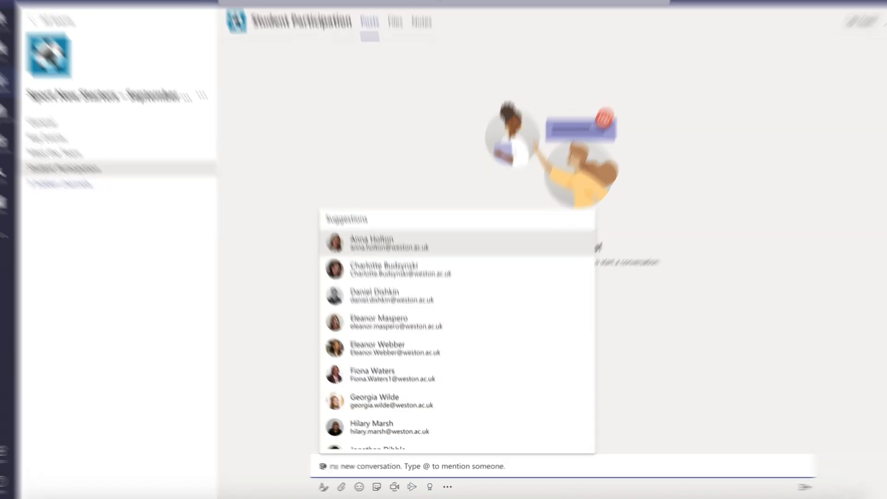
pyautogui.write('bur')
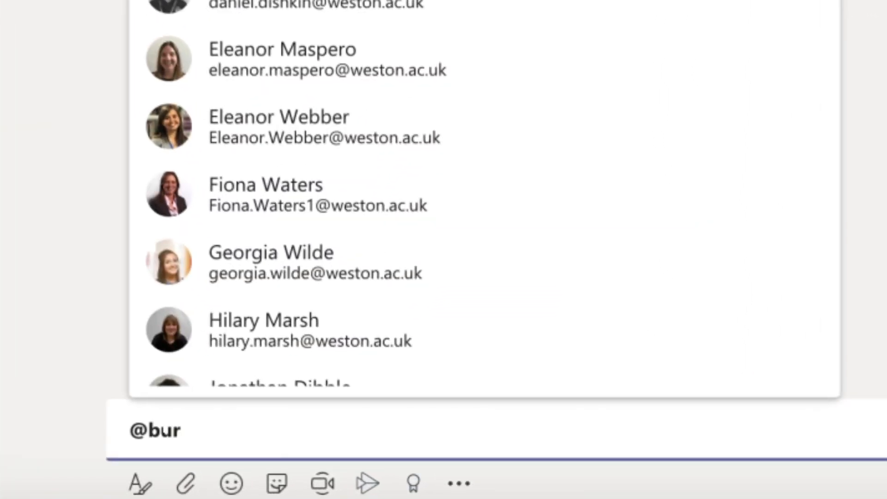